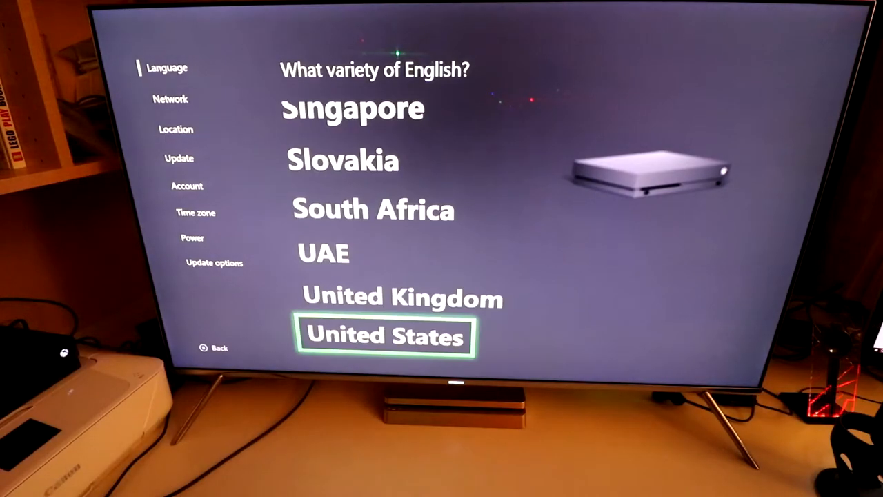
Select United States as the English variety, moving on to the network connection check.
left_click(384, 337)
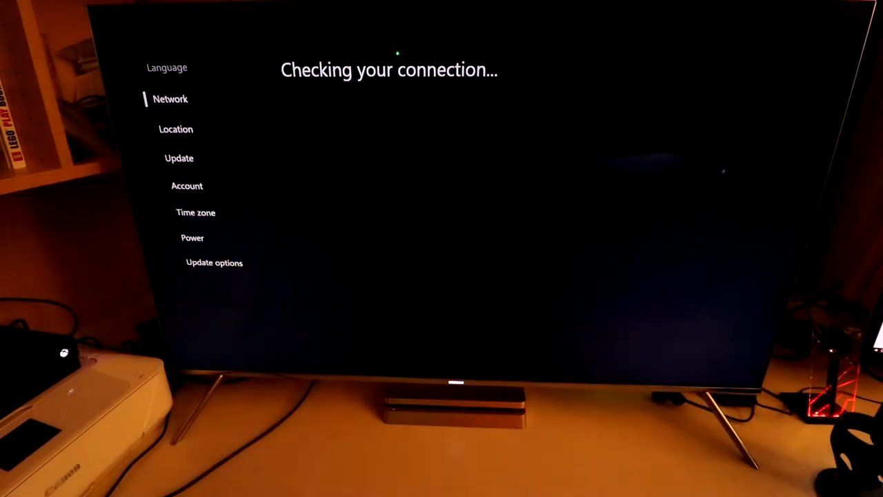